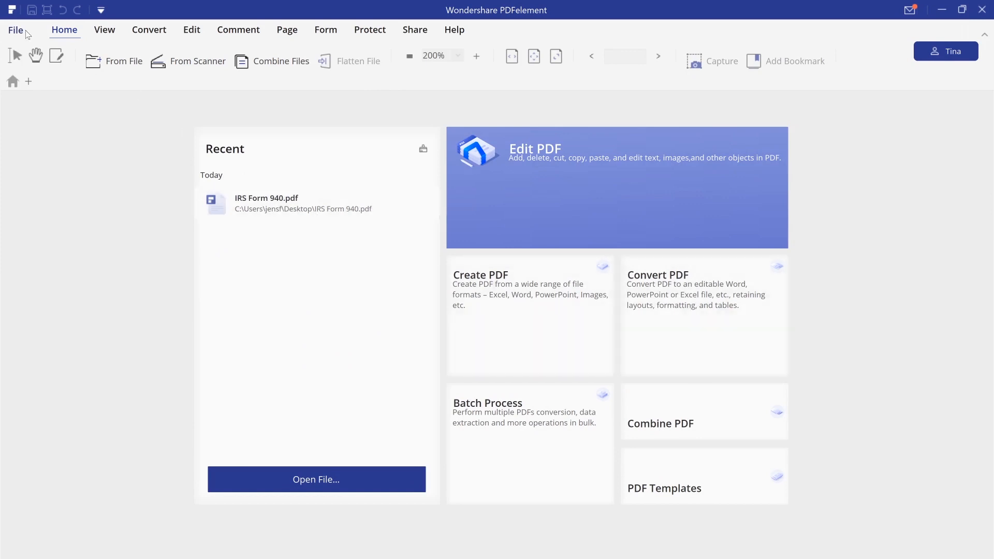
Step: Open IRS Form 940.pdf from the File menu so its fillable fields appear
click(15, 29)
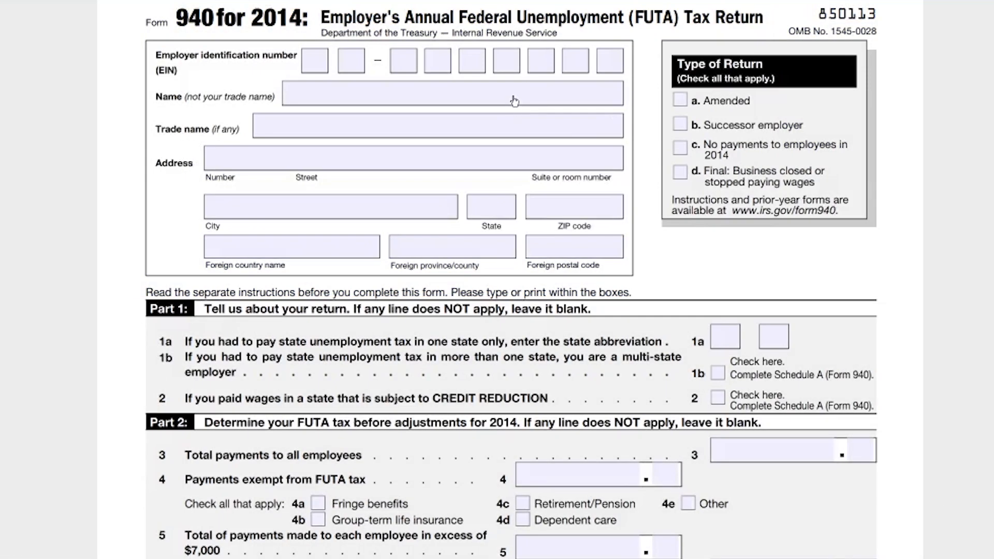
Step: Enter the employer name on Form 940, then set Life Insurance's budgeted amount to $3000
text(Pa)
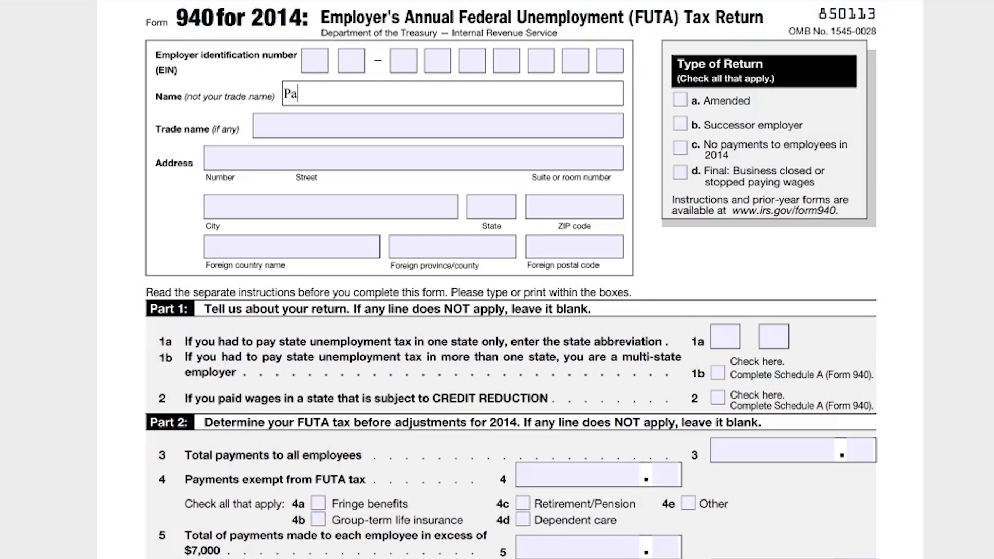
text(Fla)
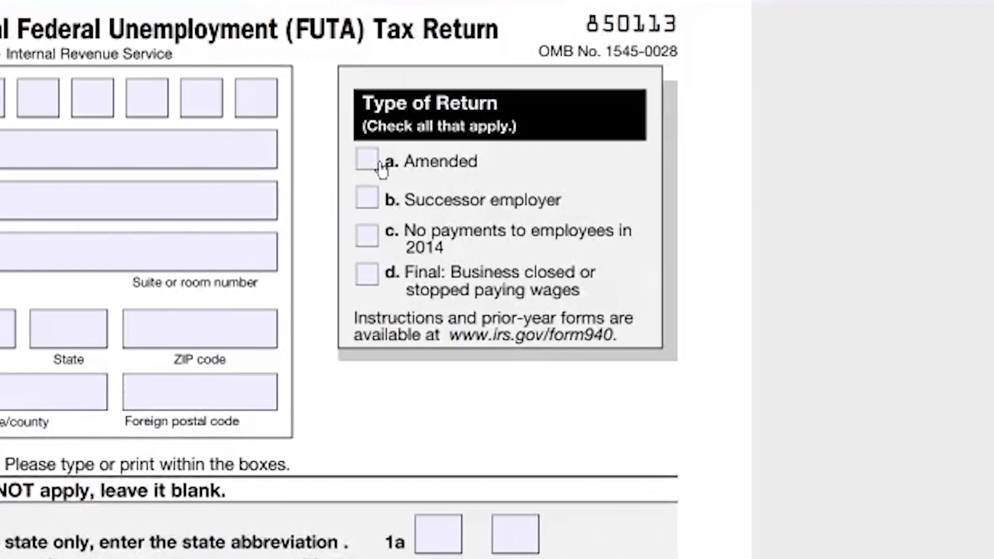
click(367, 160)
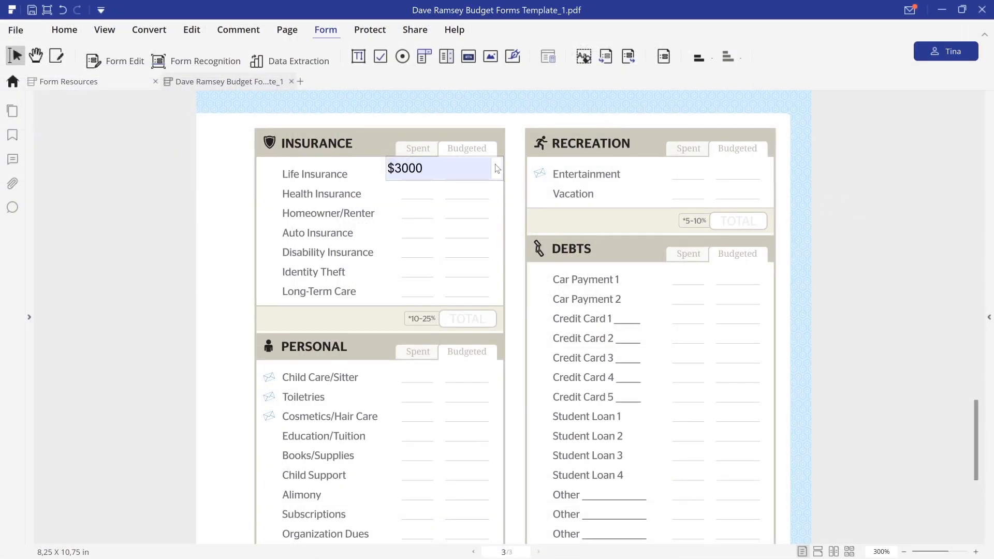
click(497, 168)
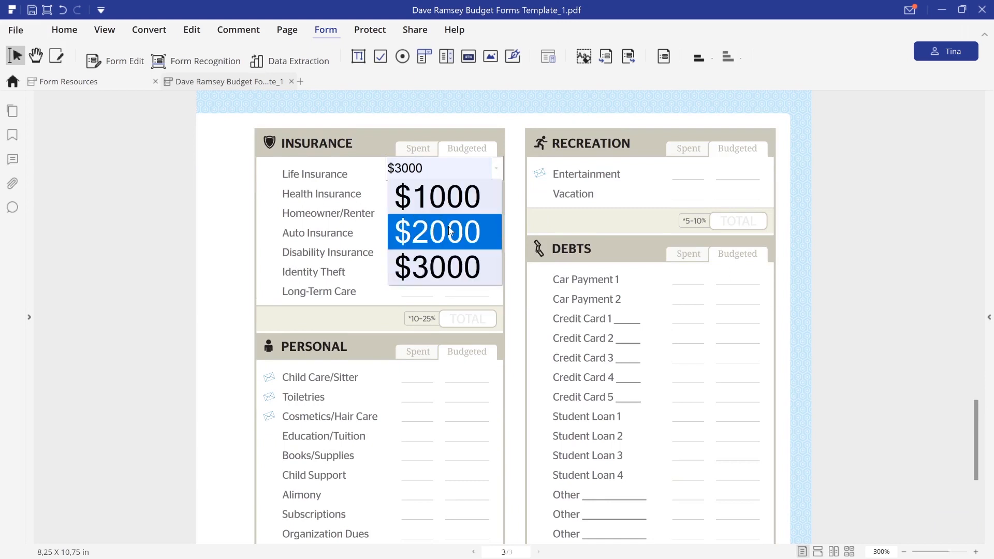